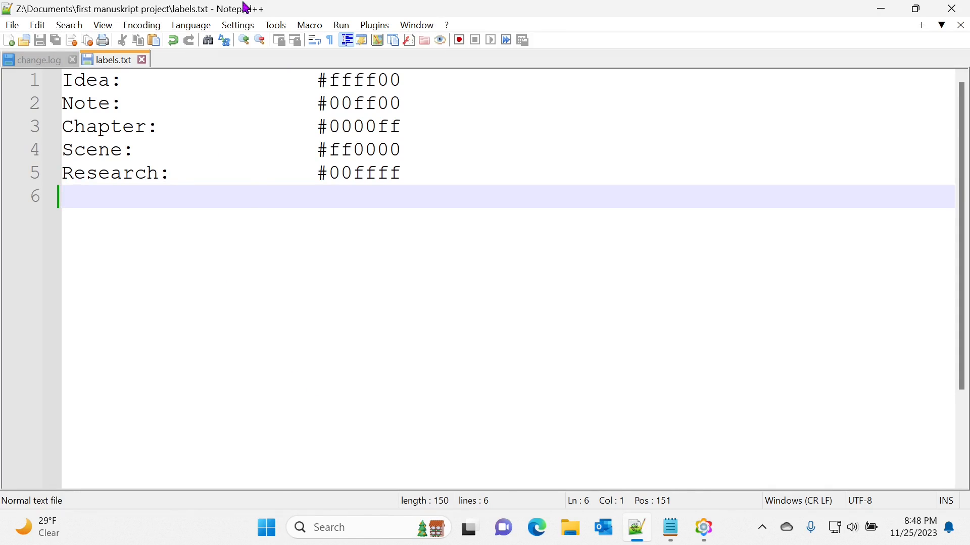
mouse_move(257, 140)
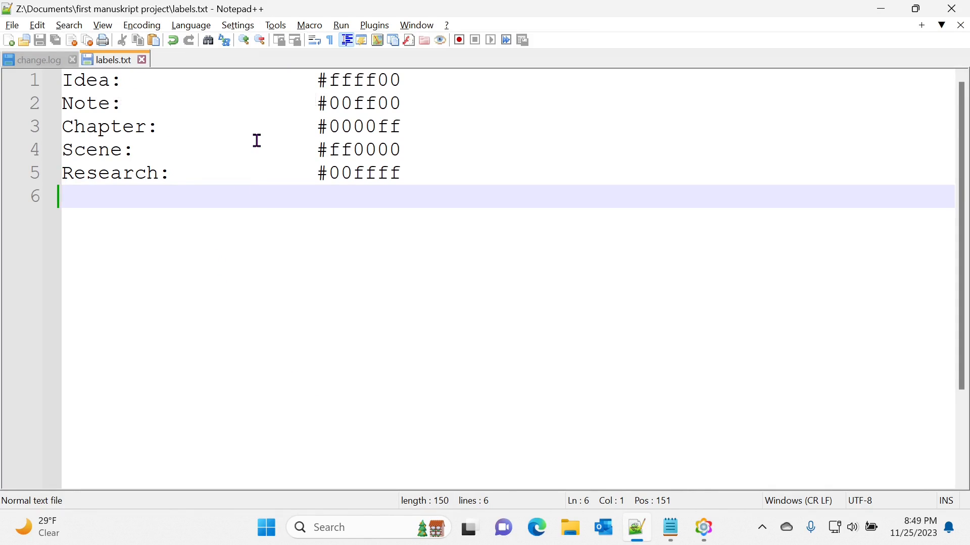
mouse_move(338, 329)
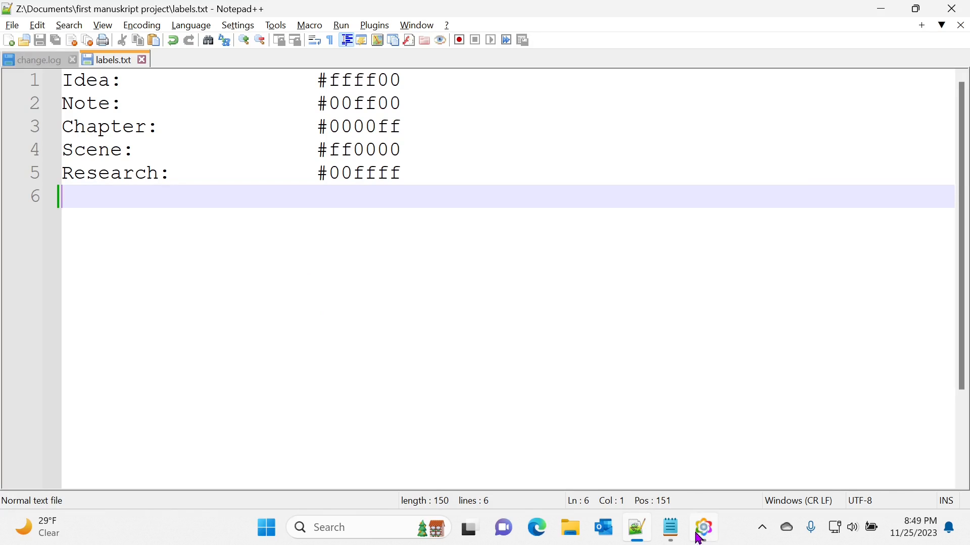
- Add a TEST line below the five label–color pairs in labels via Notepad
left_click(670, 527)
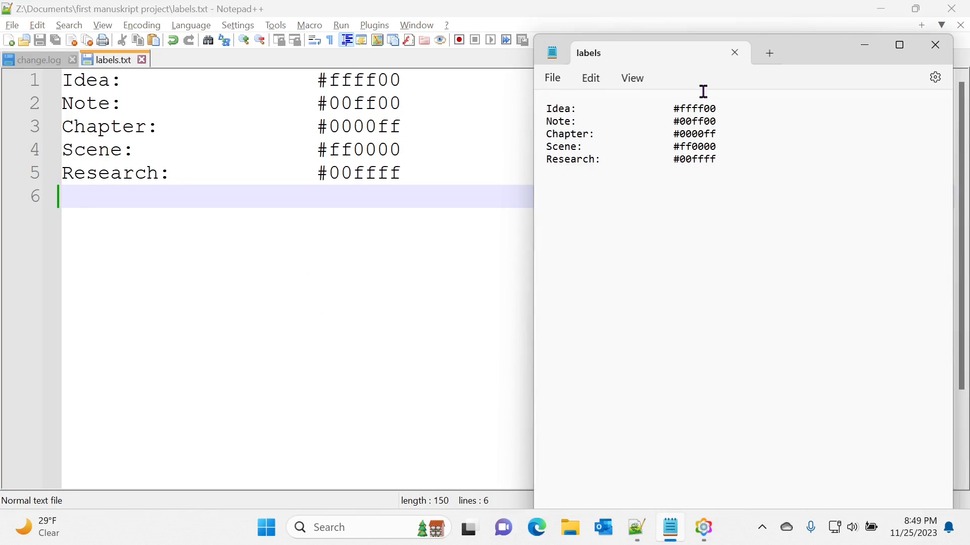
mouse_move(596, 245)
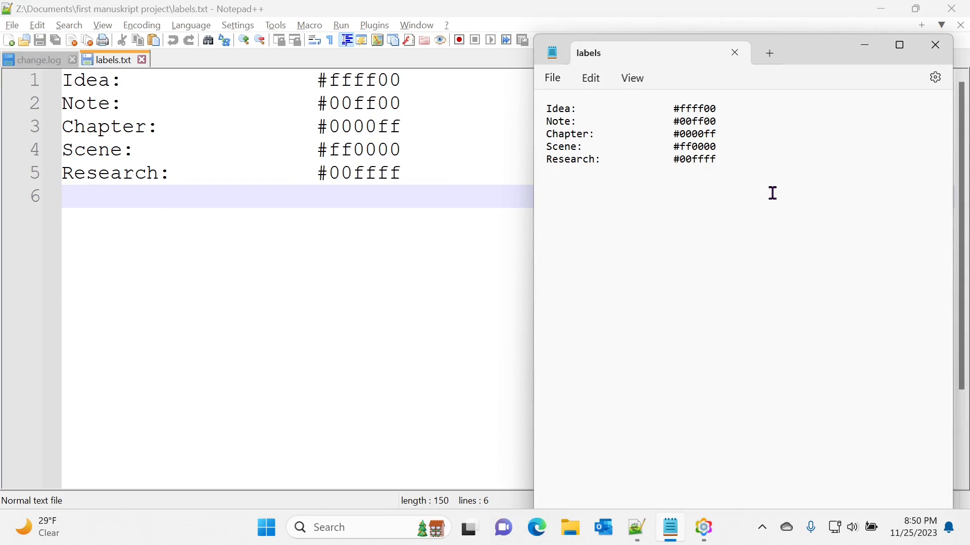
type("TEST")
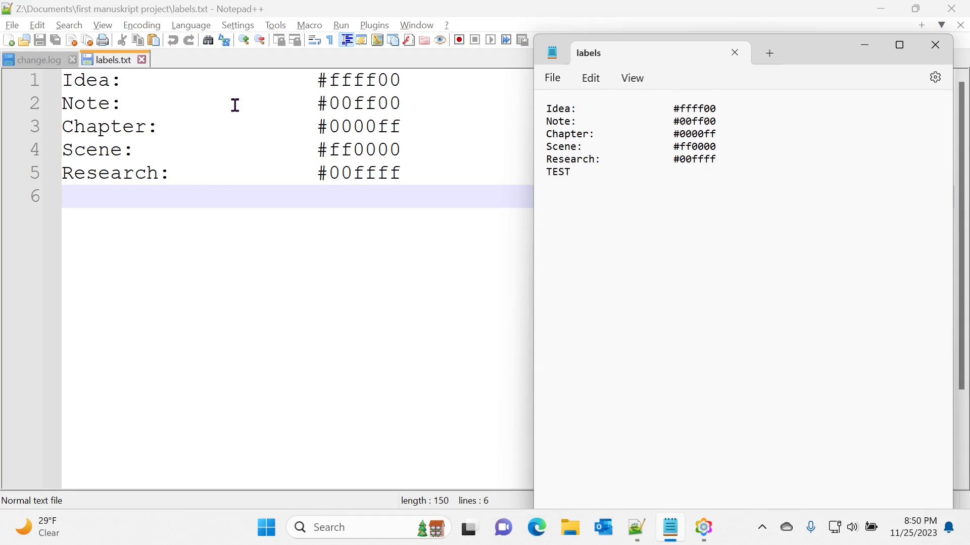
mouse_move(254, 9)
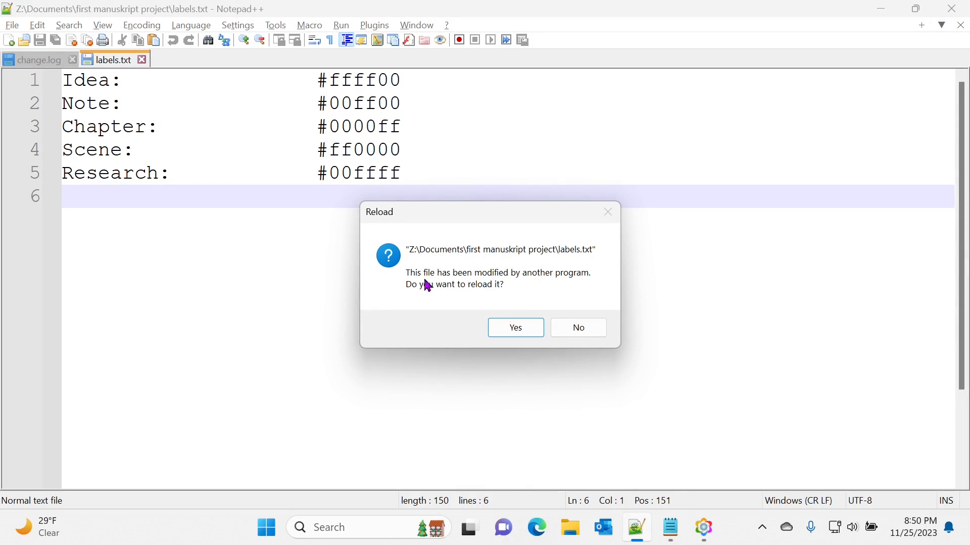
mouse_move(537, 287)
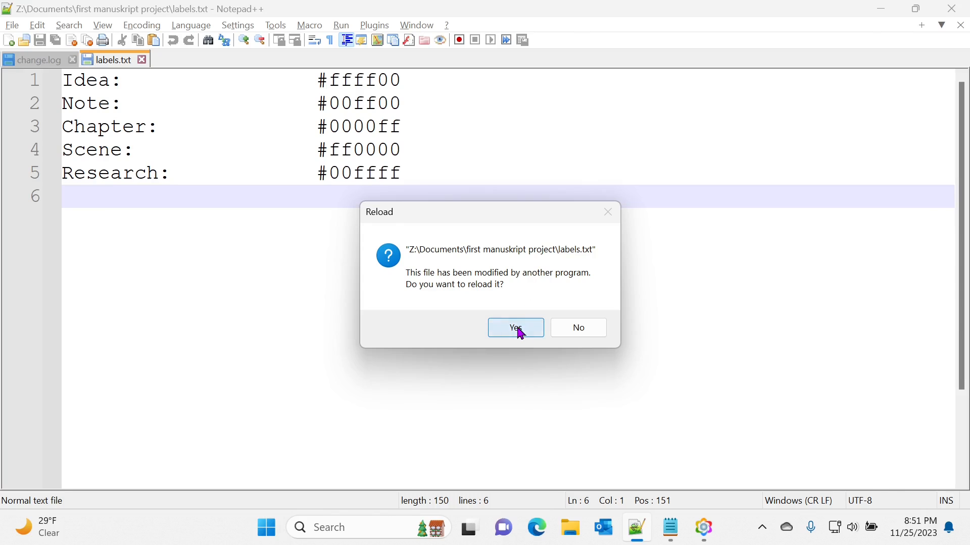
- Confirm reloading labels.txt so line 6 shows TEST
left_click(516, 328)
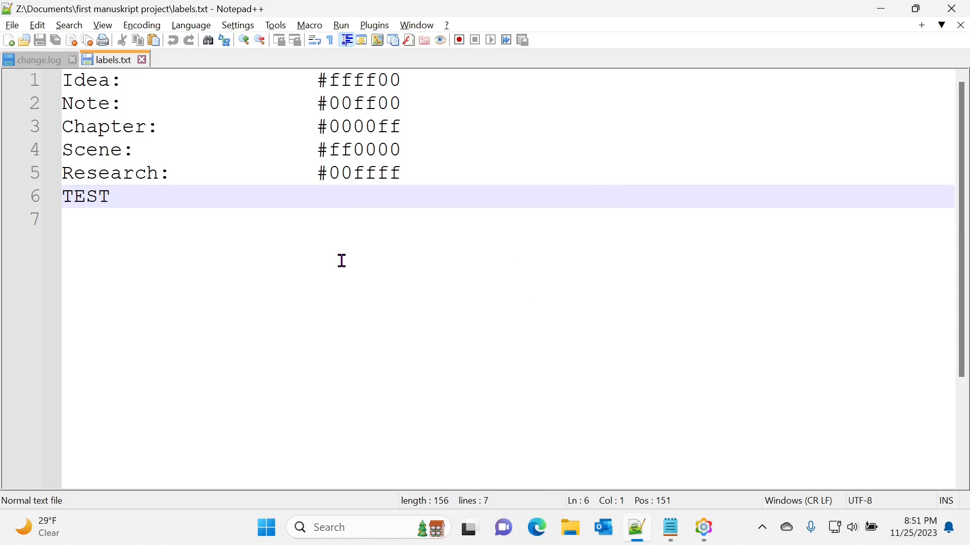
mouse_move(618, 240)
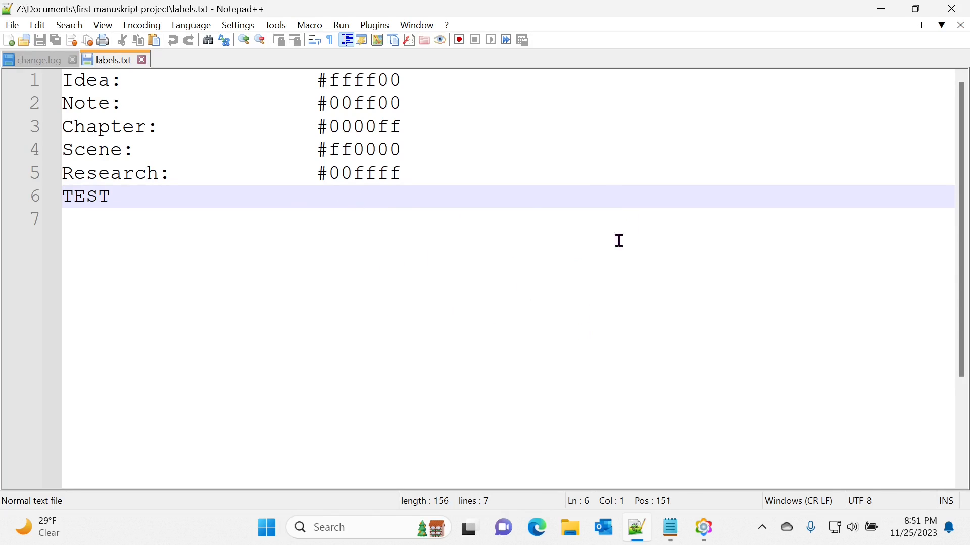
mouse_move(404, 202)
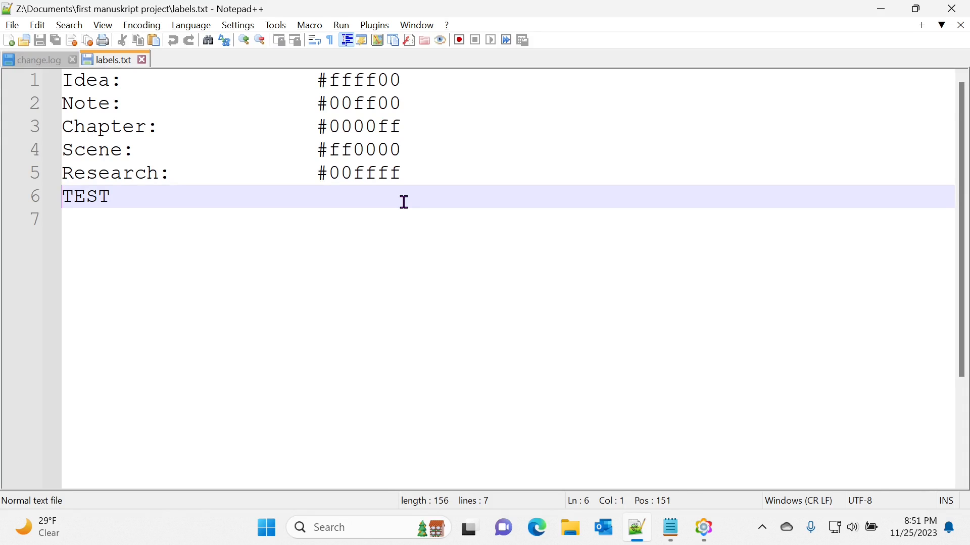
- In Preferences MISC., enable Update silently and Scroll to the last line after update
left_click(237, 25)
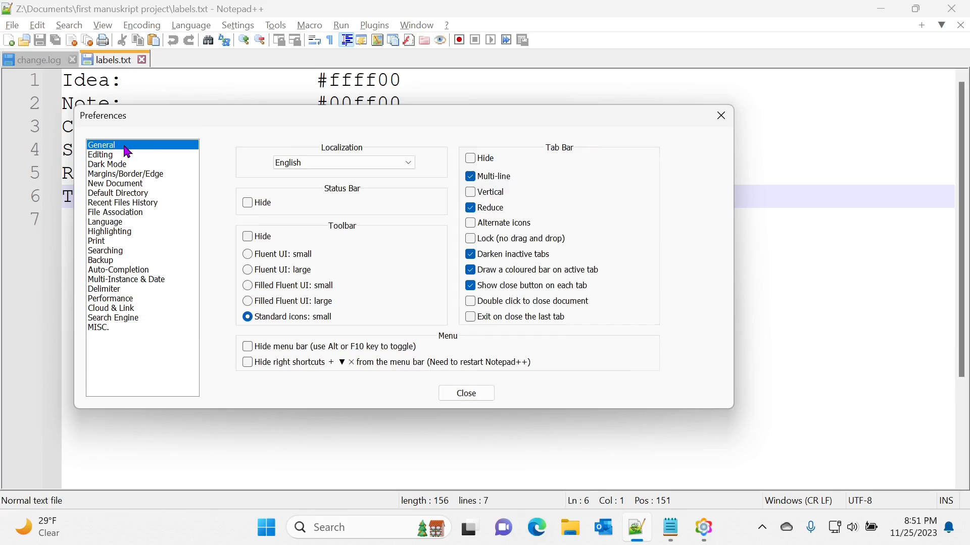
mouse_move(112, 274)
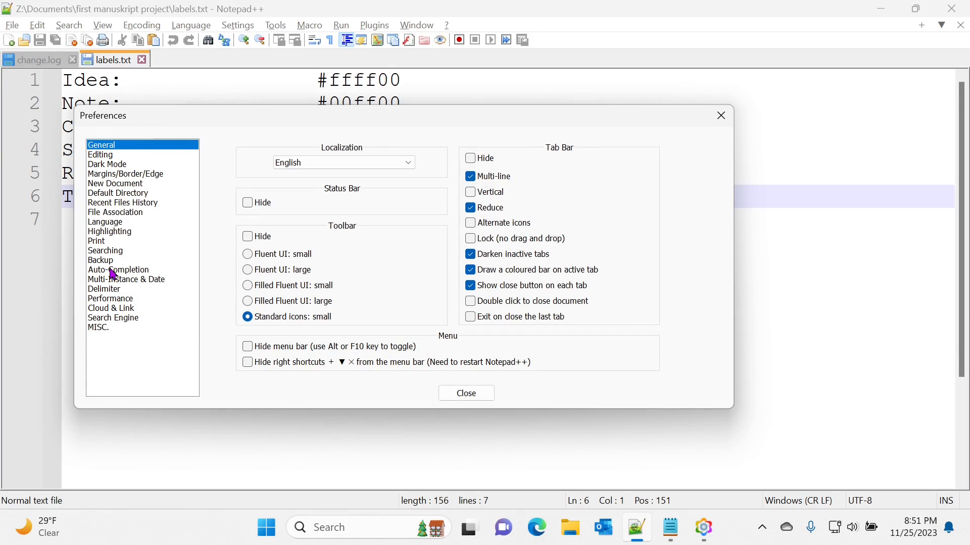
mouse_move(111, 332)
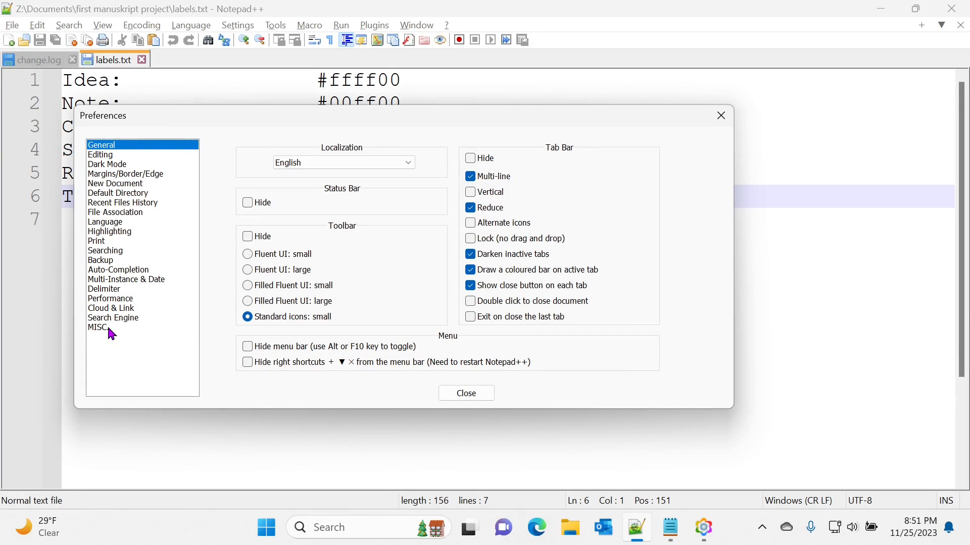
left_click(99, 327)
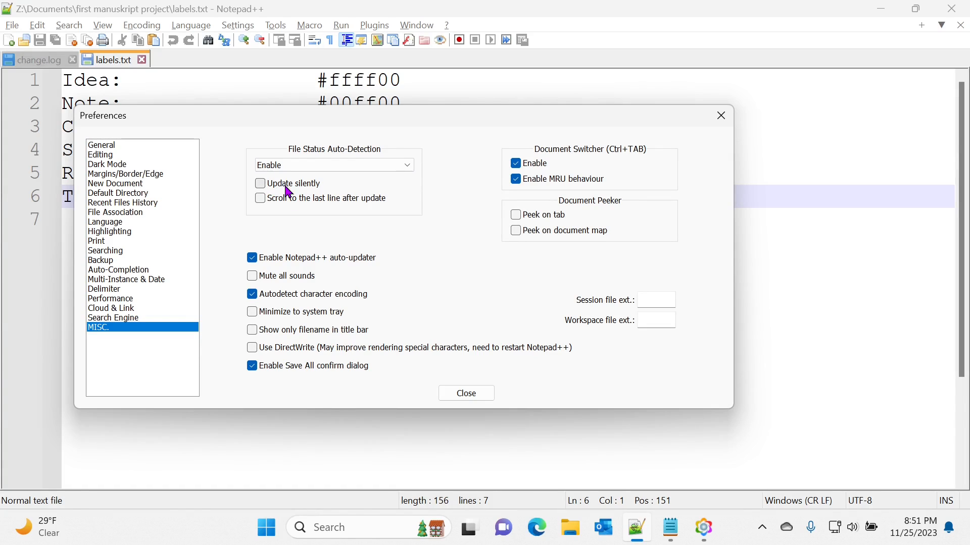
left_click(260, 183)
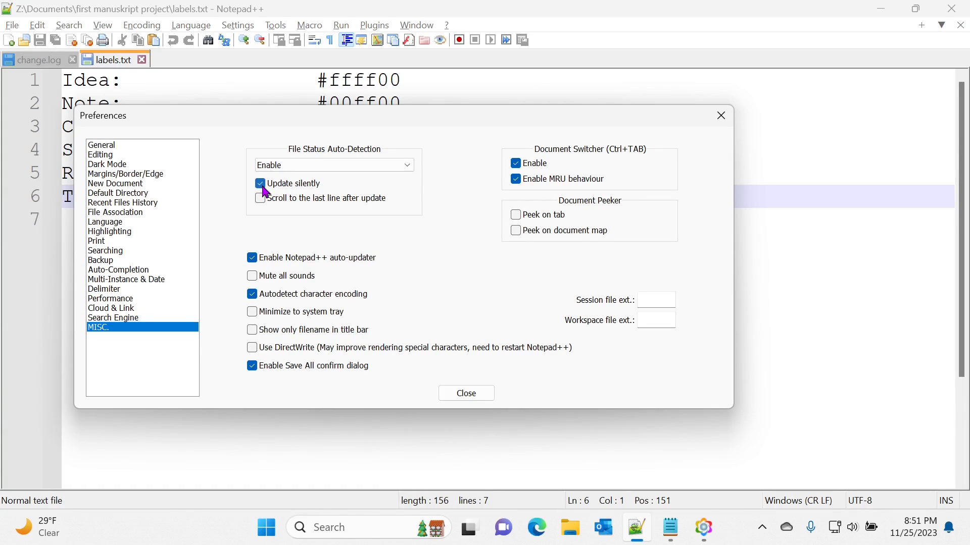
left_click(466, 392)
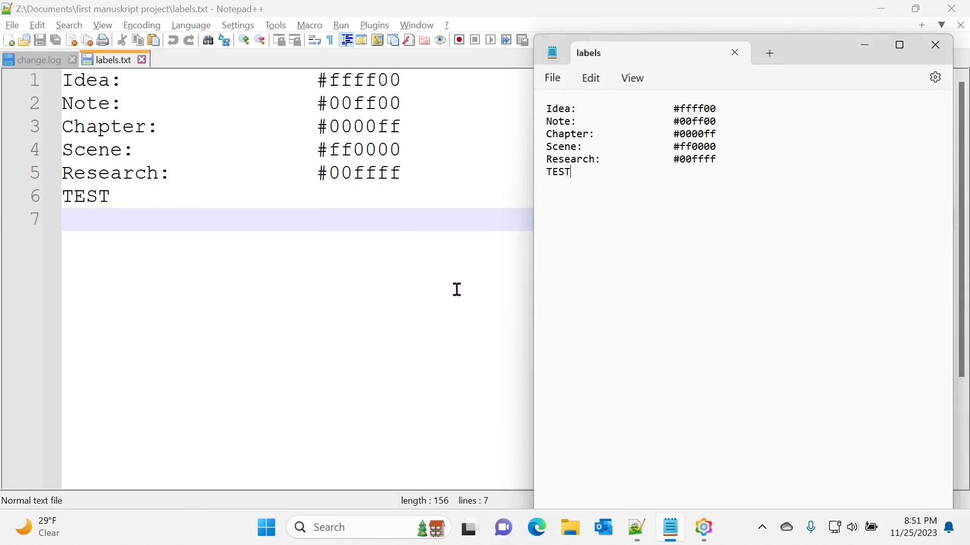
- Type a TEST2 line under TEST in Notepad and save
type("TEST")
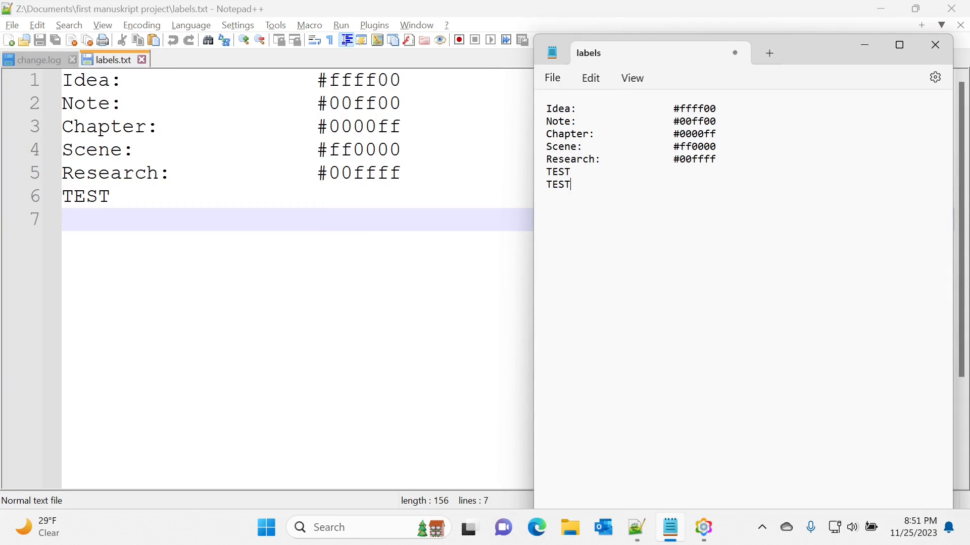
type("2")
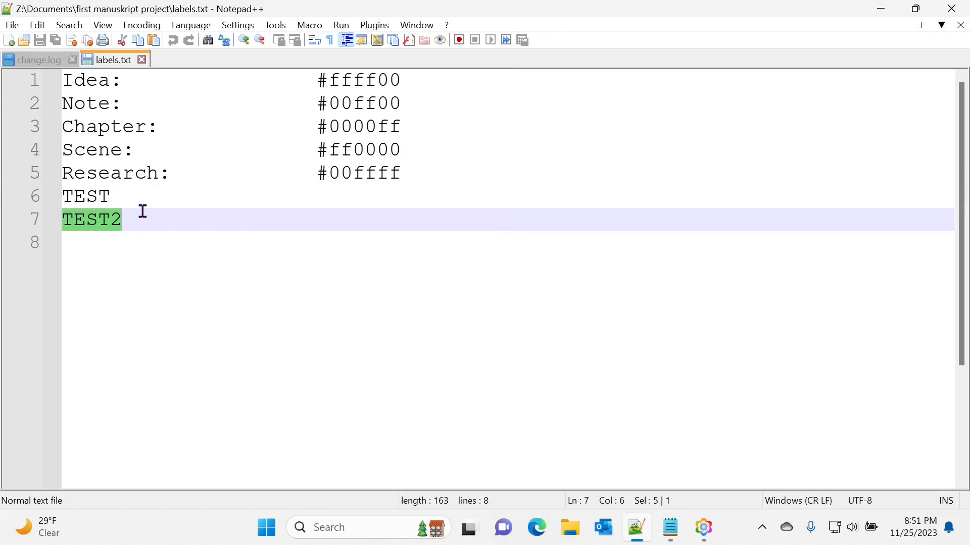
mouse_move(147, 240)
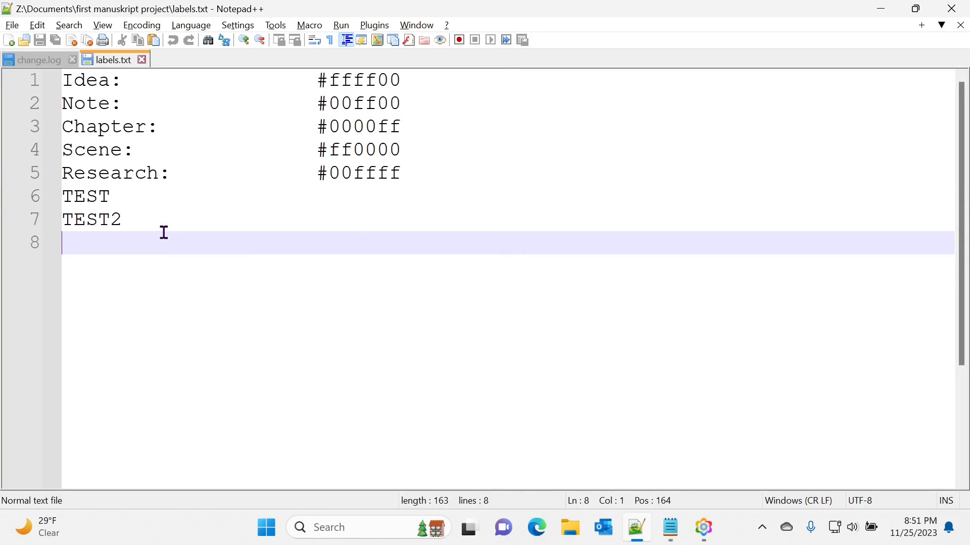
mouse_move(357, 185)
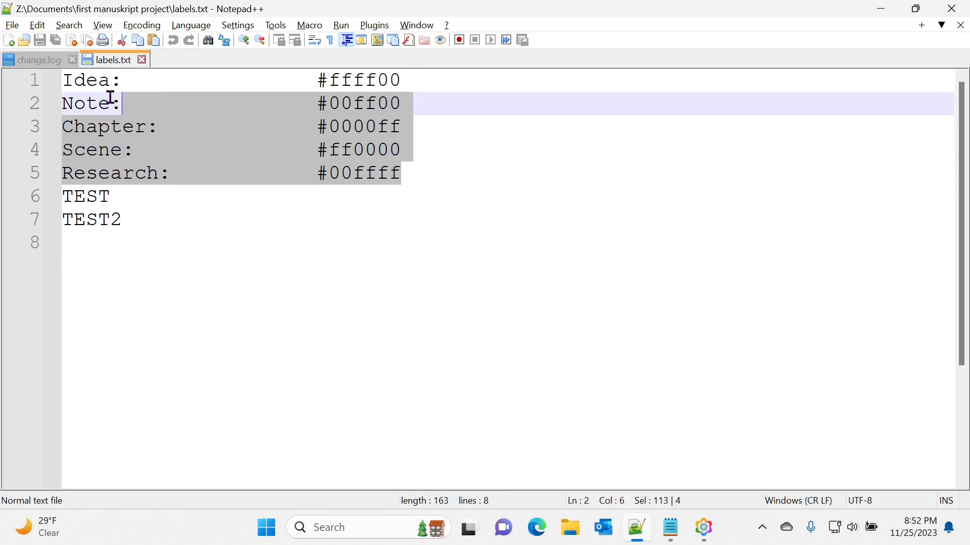
- Reopen labels in Notepad and view the 33-line labels.txt in Notepad++
left_click(418, 173)
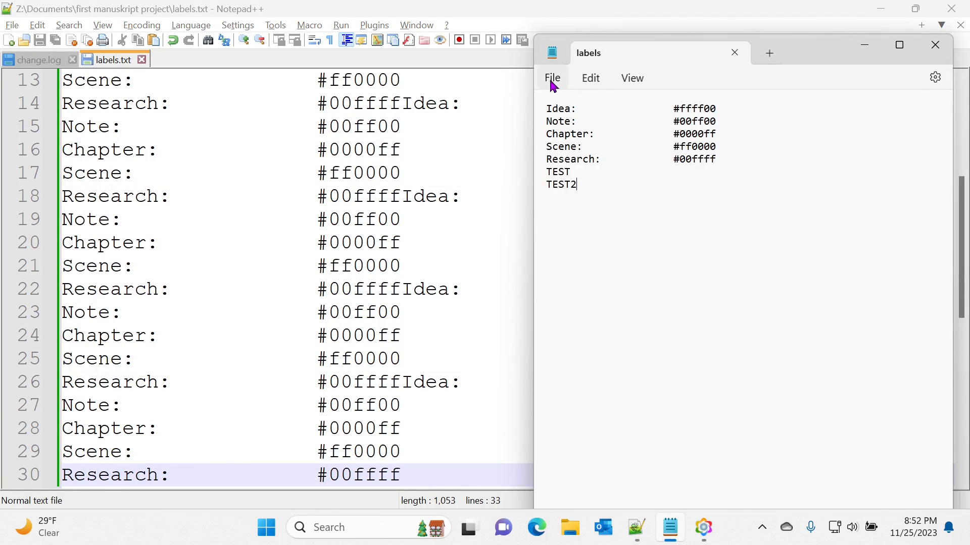
left_click(552, 77)
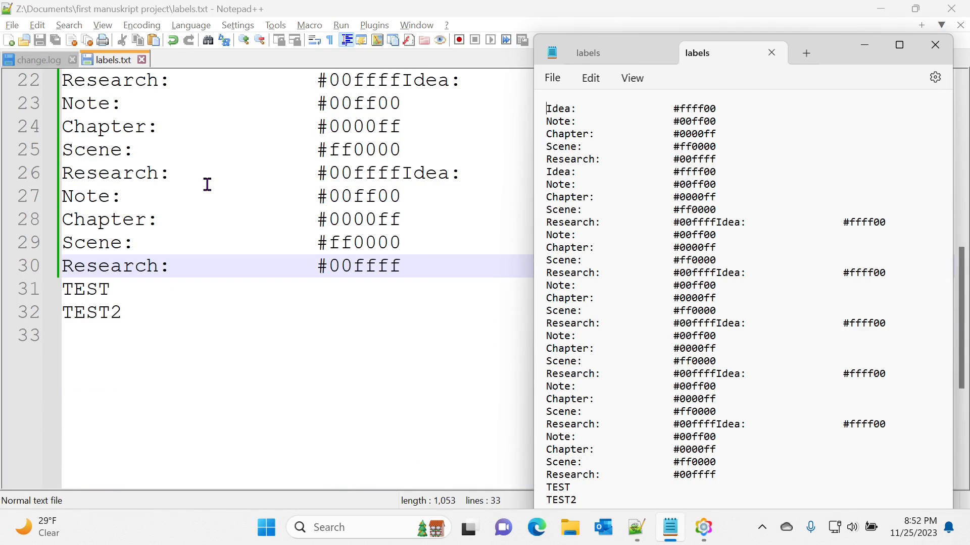
mouse_move(674, 302)
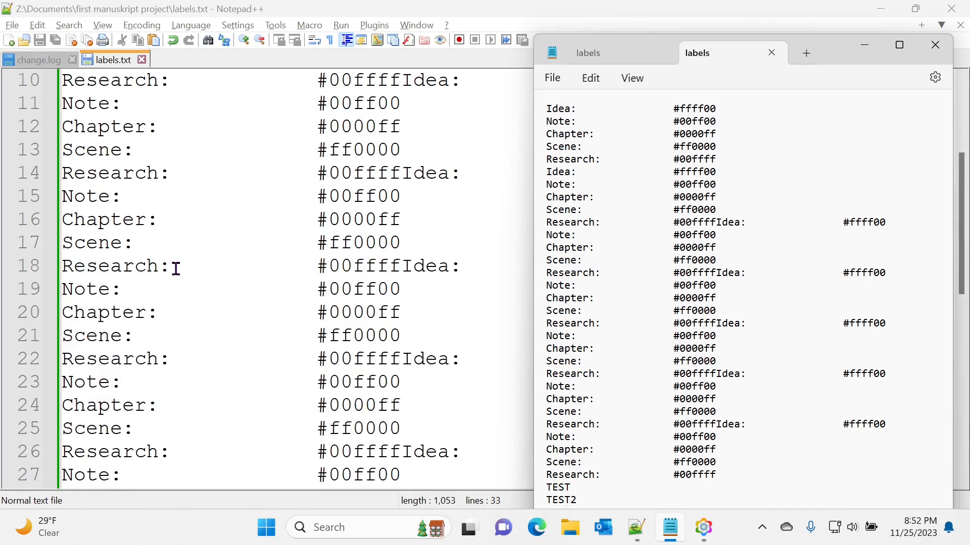
left_click(930, 45)
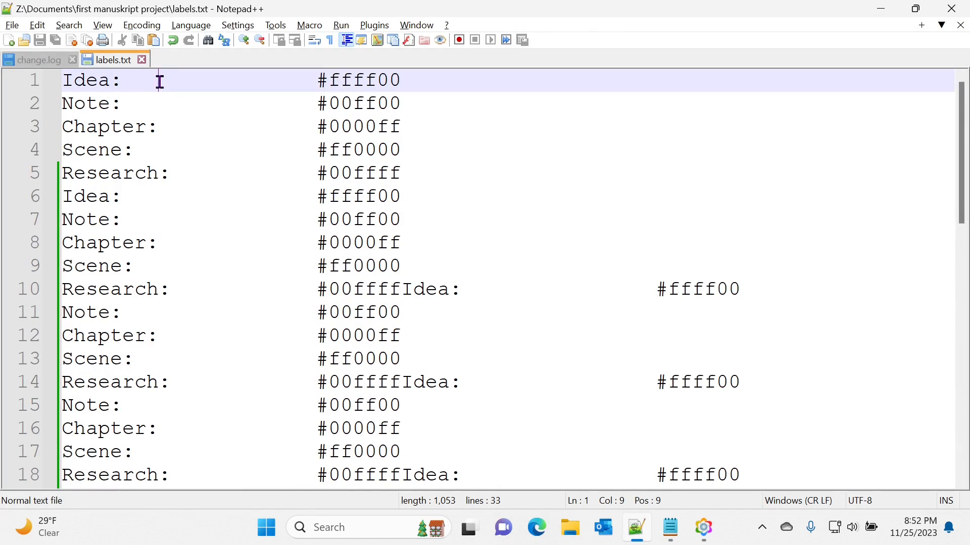
- Add TEST3 in Notepad beside Notepad++ and check labels.txt reloaded at 34 lines
left_click_drag(158, 79, 108, 103)
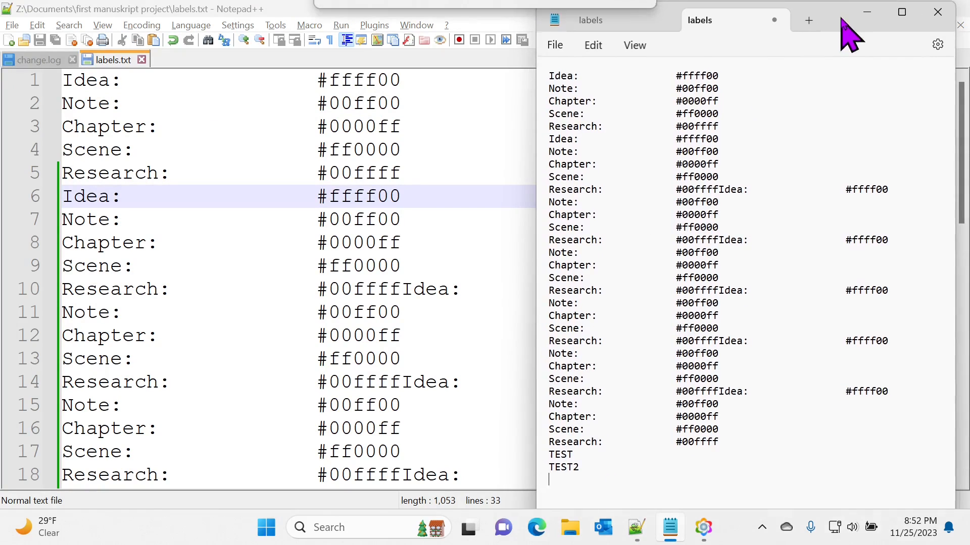
type("TEST3")
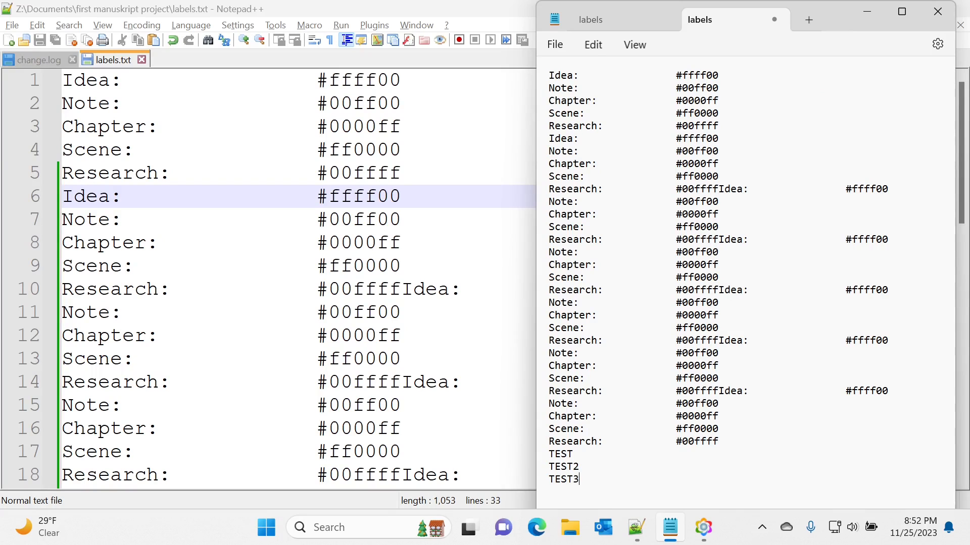
left_click(555, 45)
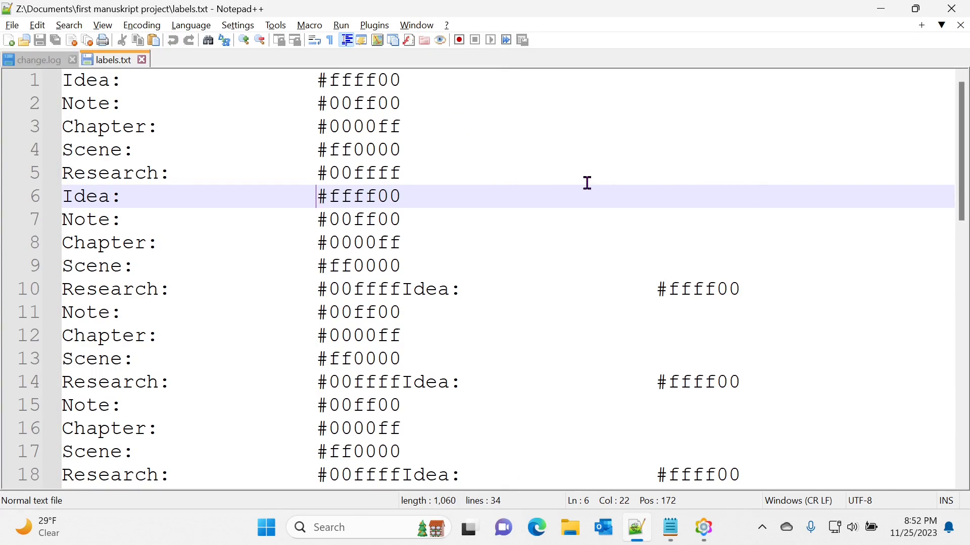
mouse_move(109, 59)
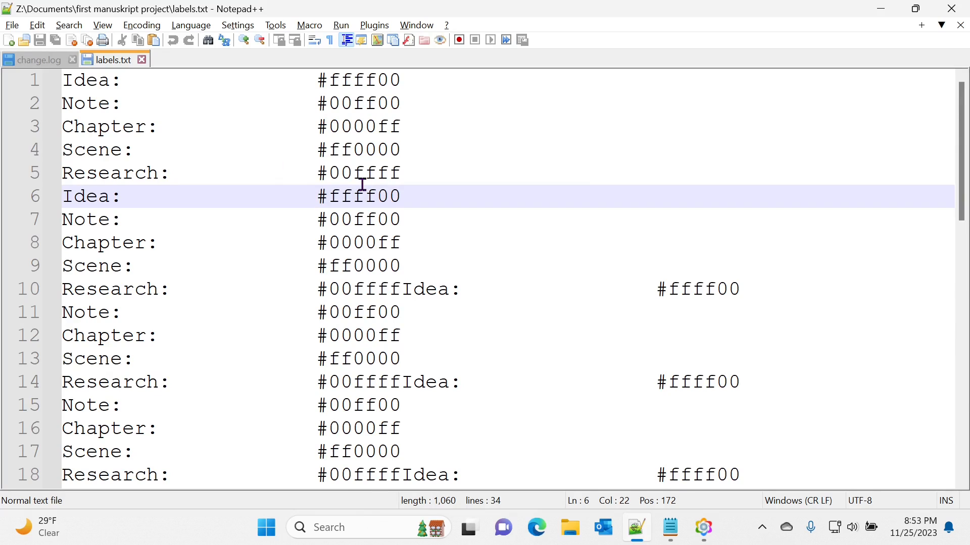
scroll("down", 3)
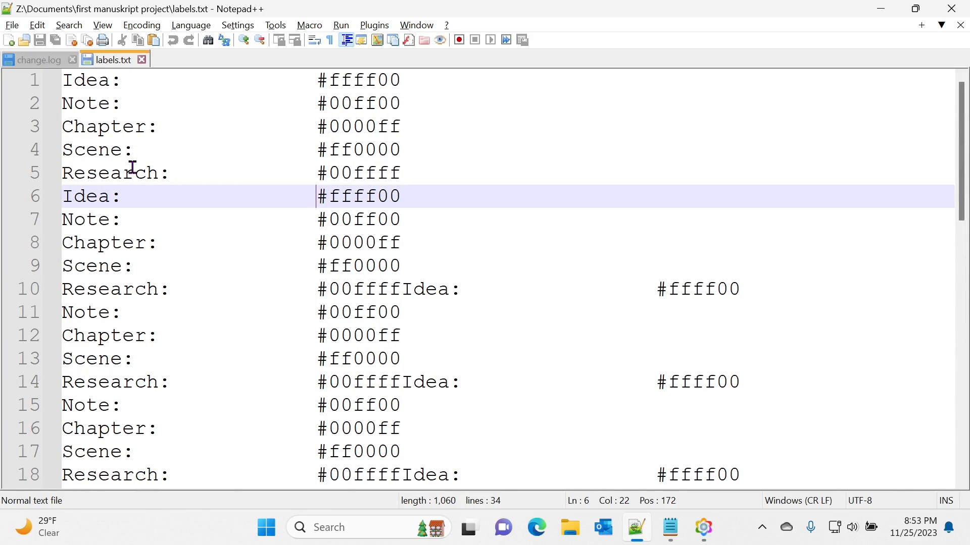
mouse_move(230, 221)
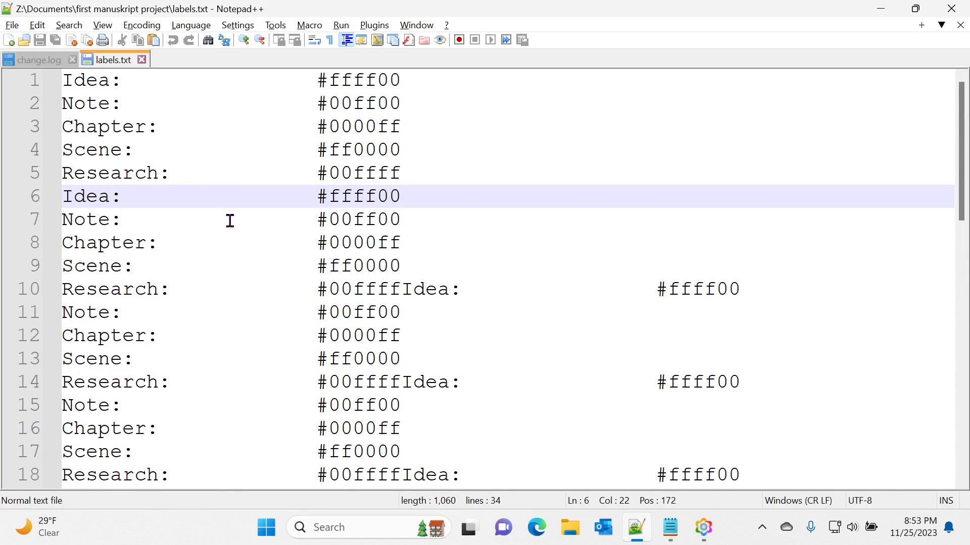
scroll("down", 3)
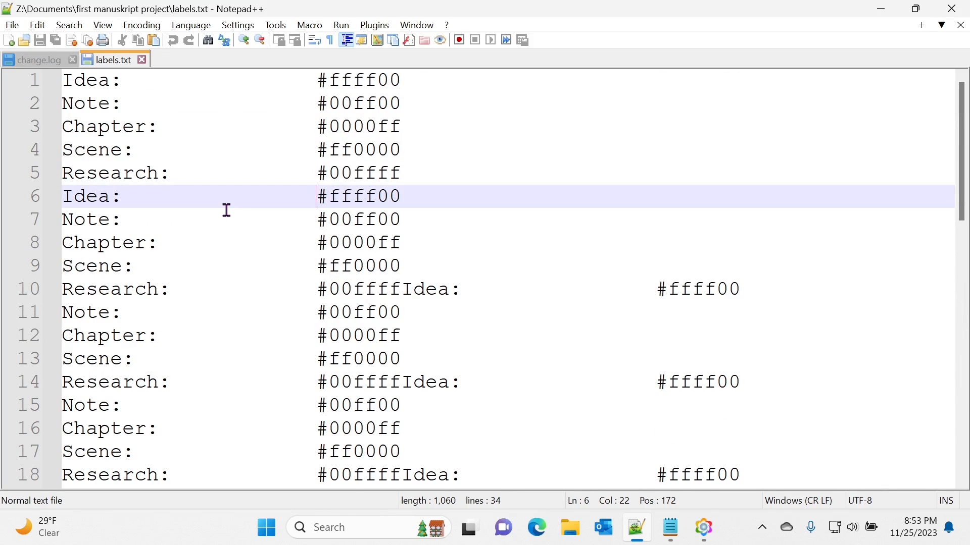
mouse_move(242, 63)
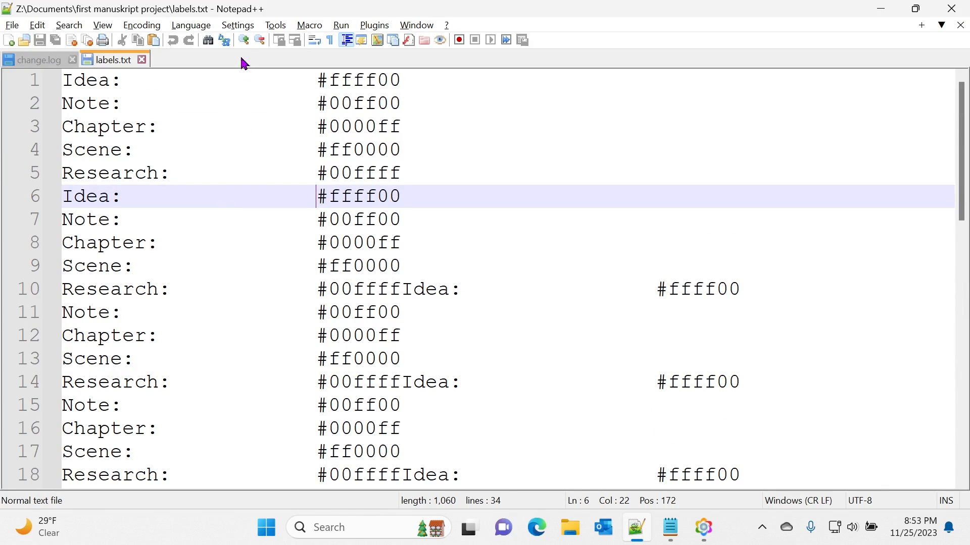
- Turn on 'Scroll to the last line after update' in Preferences and close
left_click(237, 25)
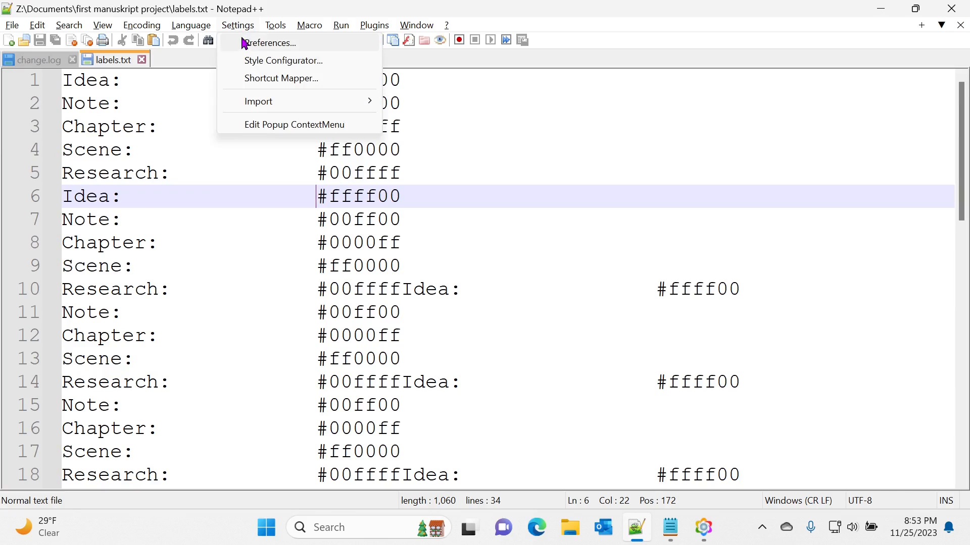
left_click(272, 43)
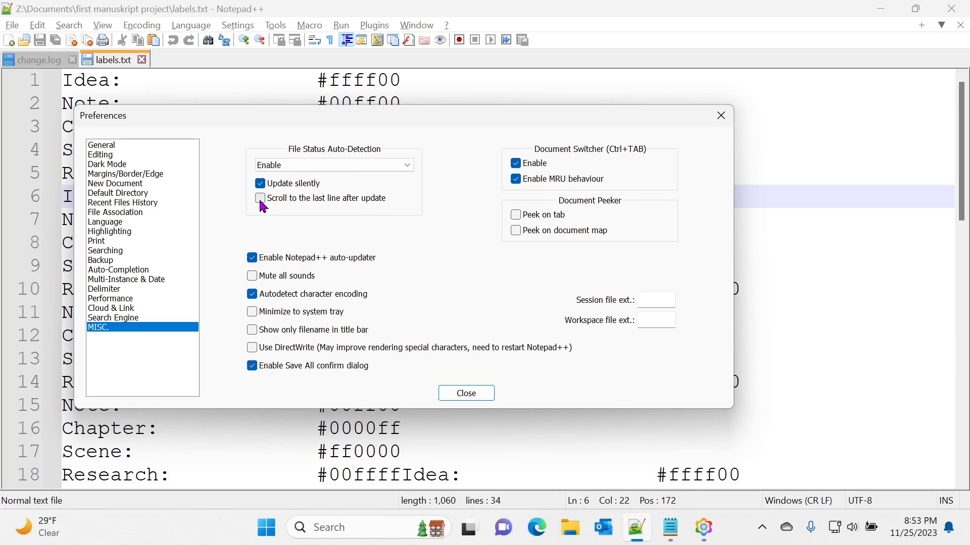
left_click(260, 198)
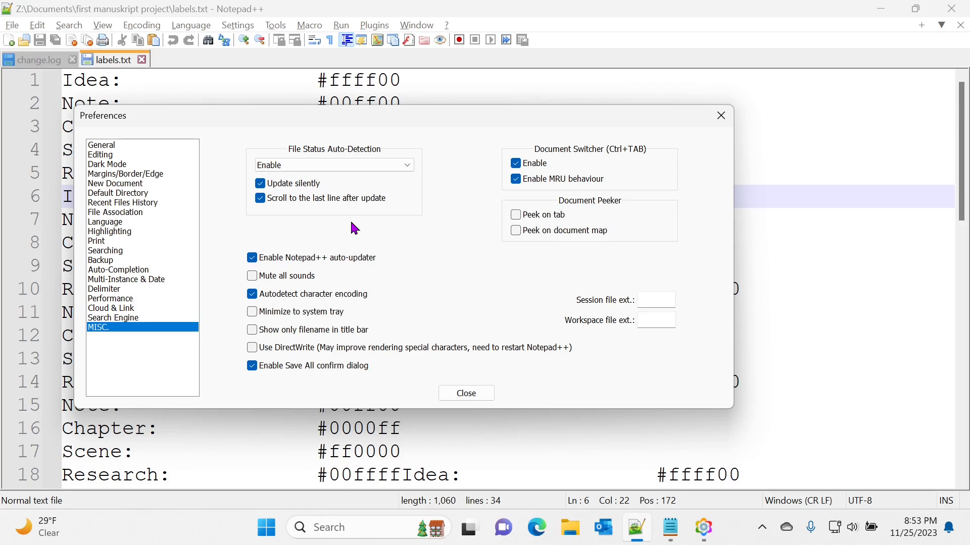
mouse_move(370, 237)
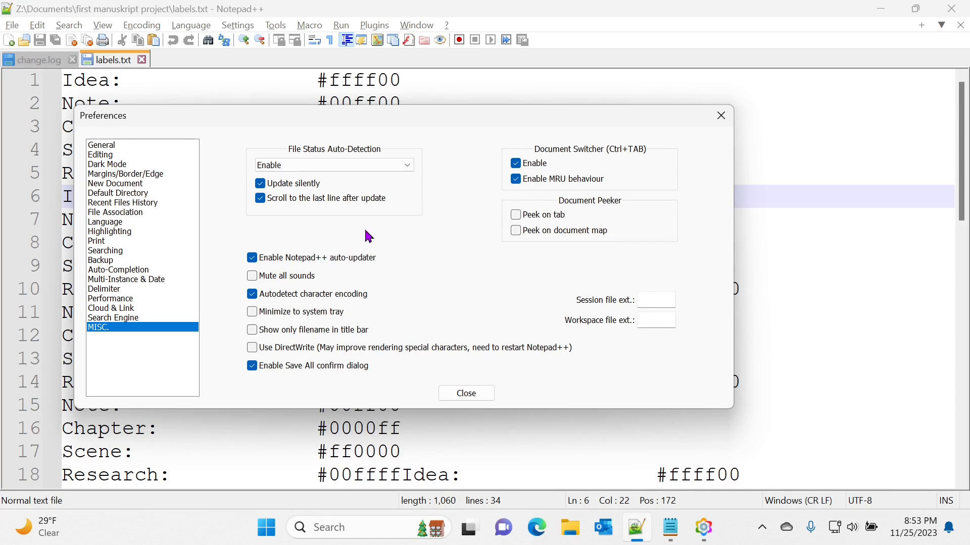
mouse_move(435, 263)
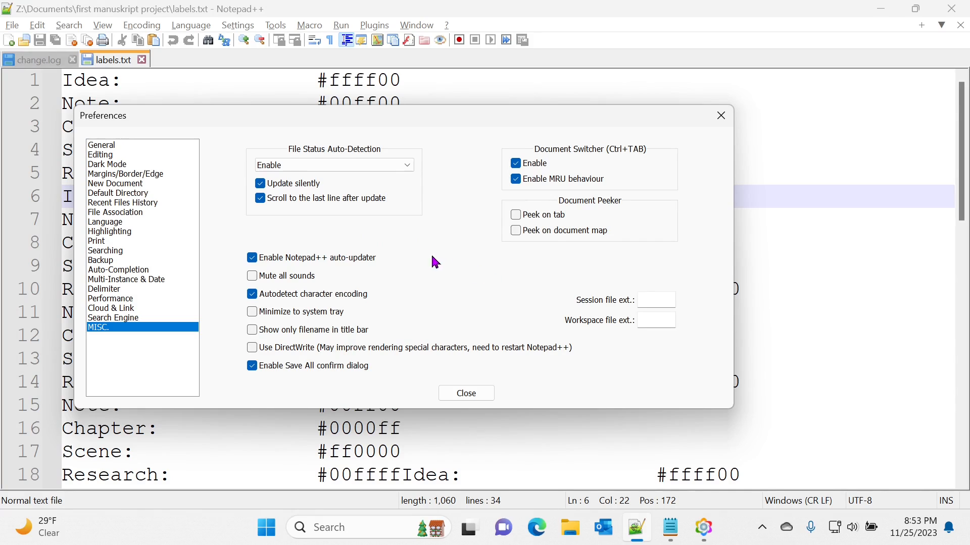
mouse_move(459, 230)
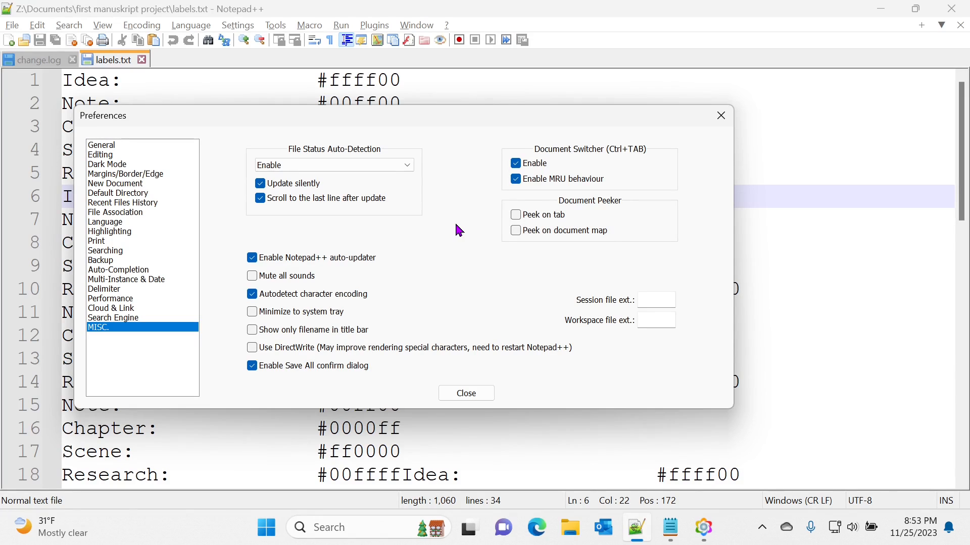
left_click(466, 394)
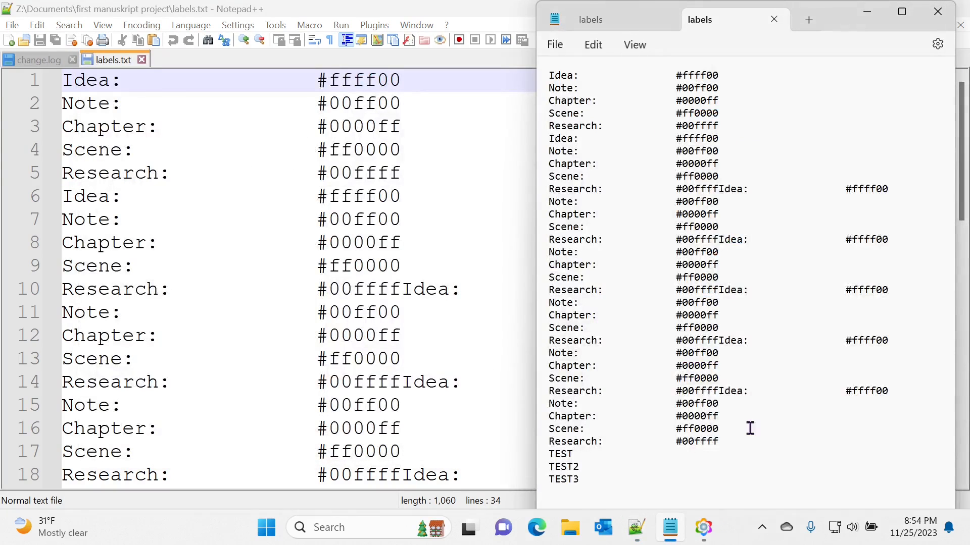
- Type a TEST4 line after TEST3 in Notepad and save
type("TEST")
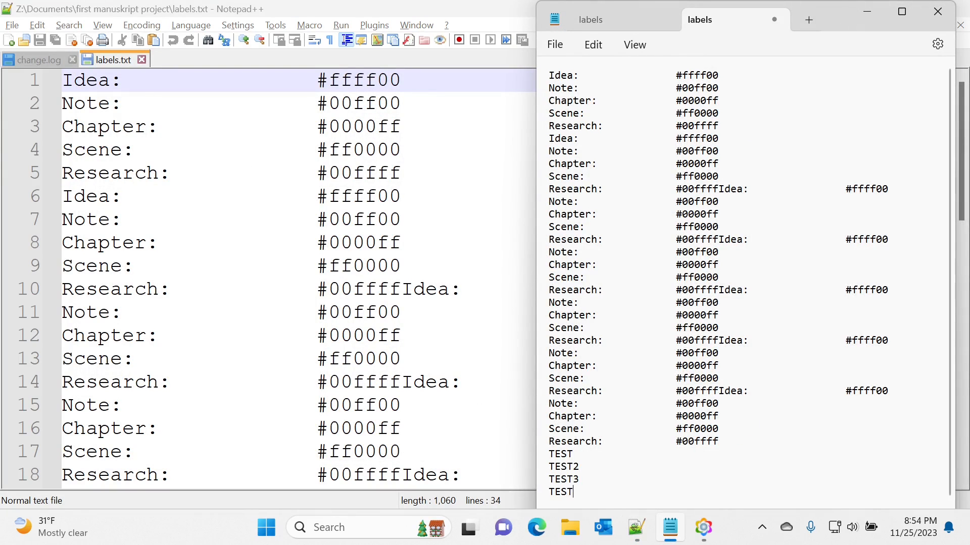
type("4")
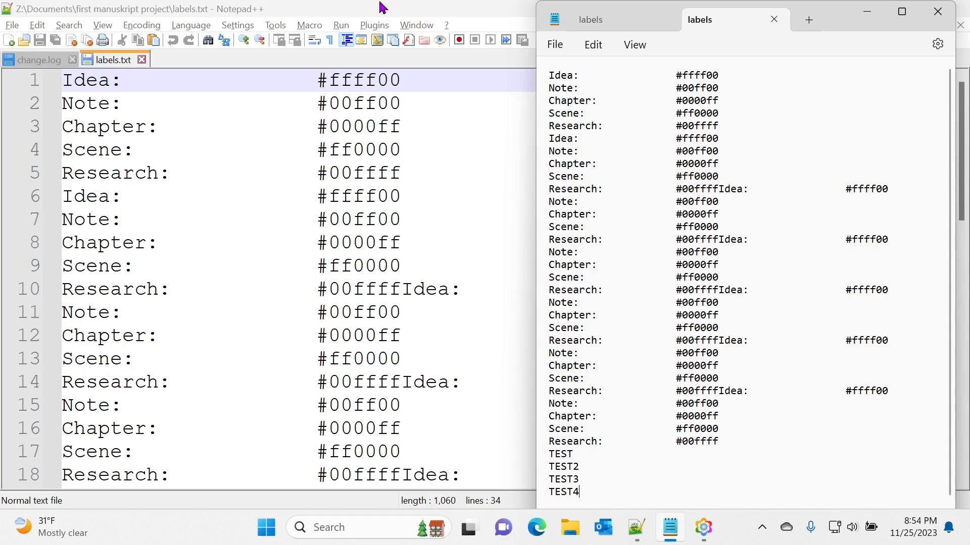
mouse_move(369, 8)
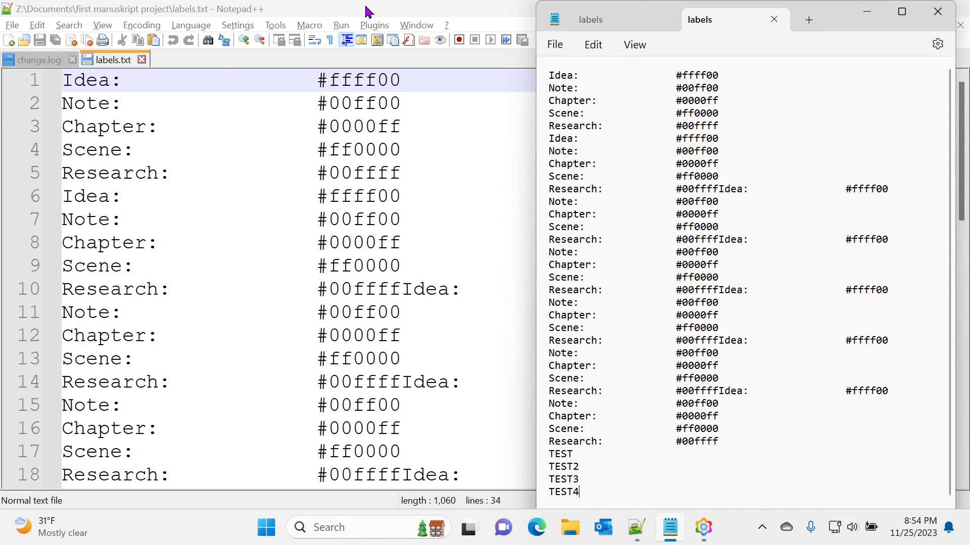
mouse_move(360, 278)
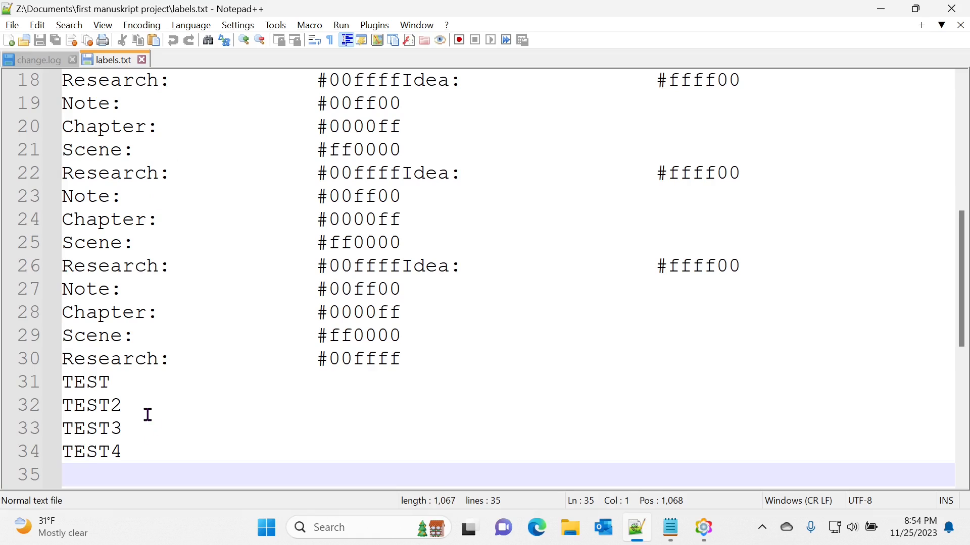
mouse_move(213, 448)
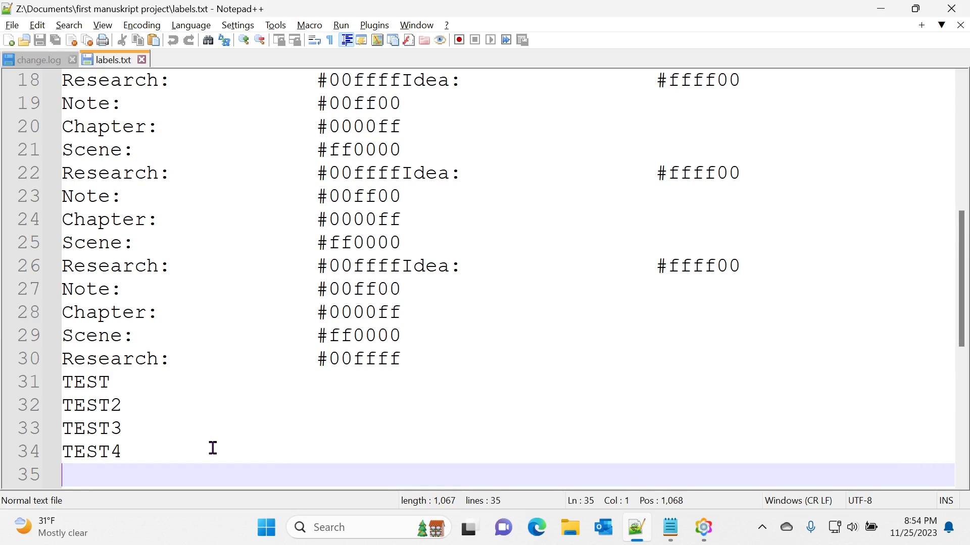
mouse_move(253, 393)
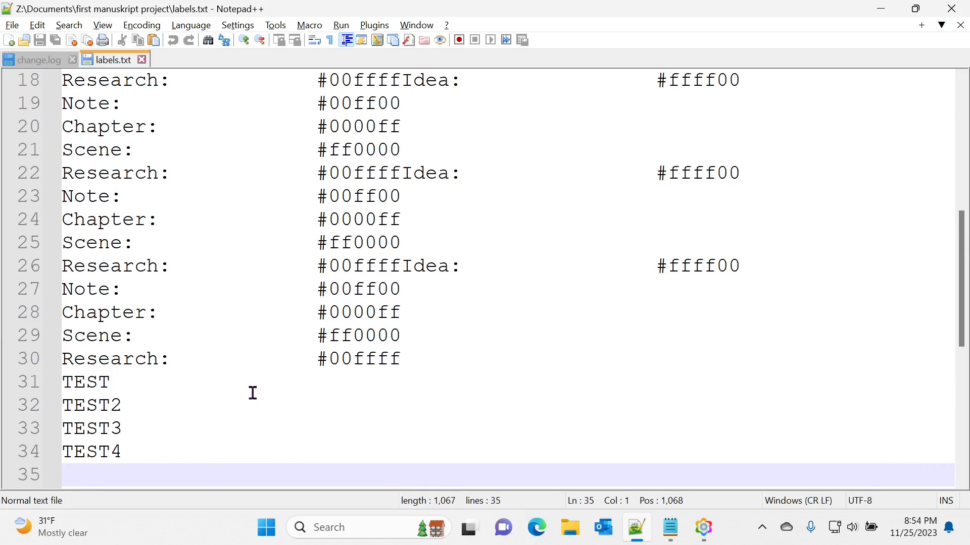
mouse_move(304, 124)
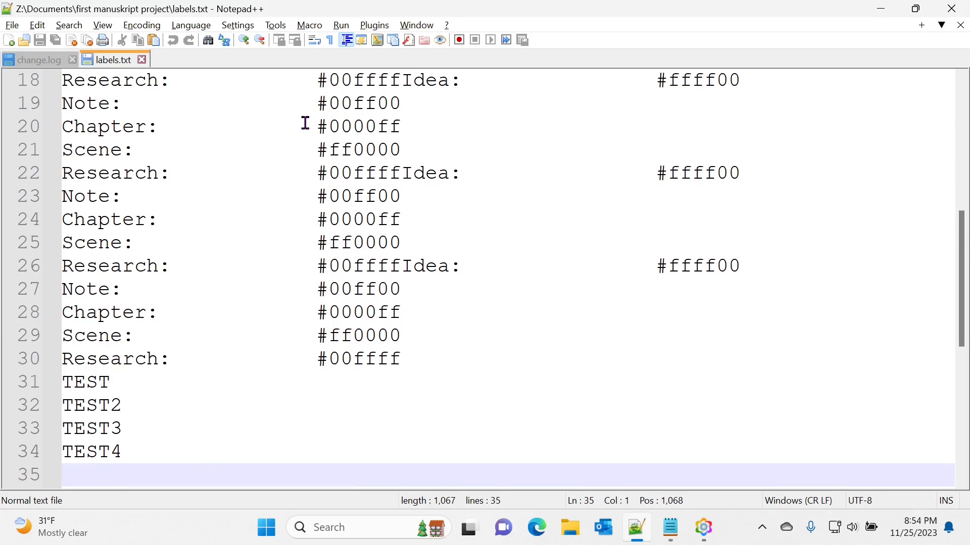